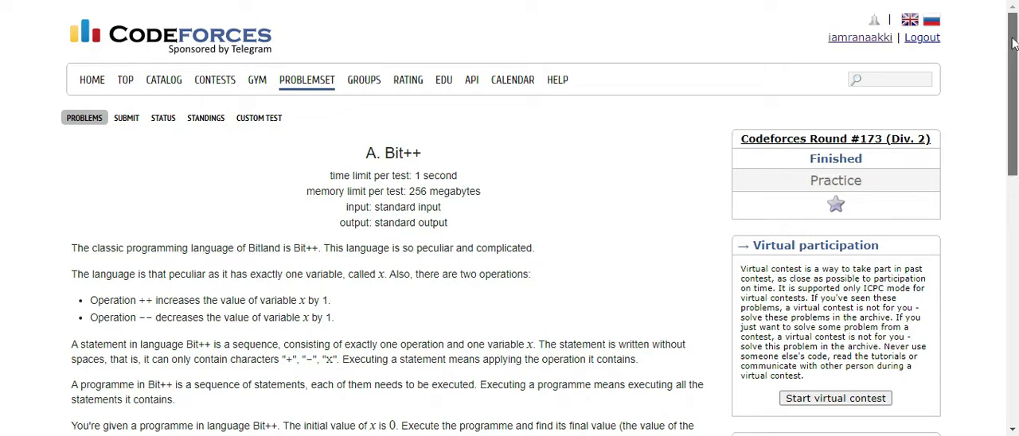
Scroll through the Bit++ Input, Output and Examples sections before moving to the OnlineGDB editor
scroll("down", 3)
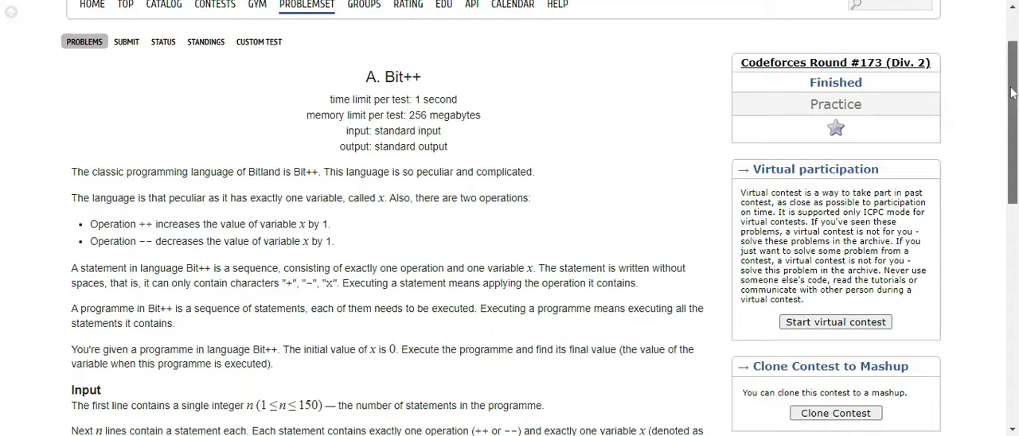
scroll("down", 3)
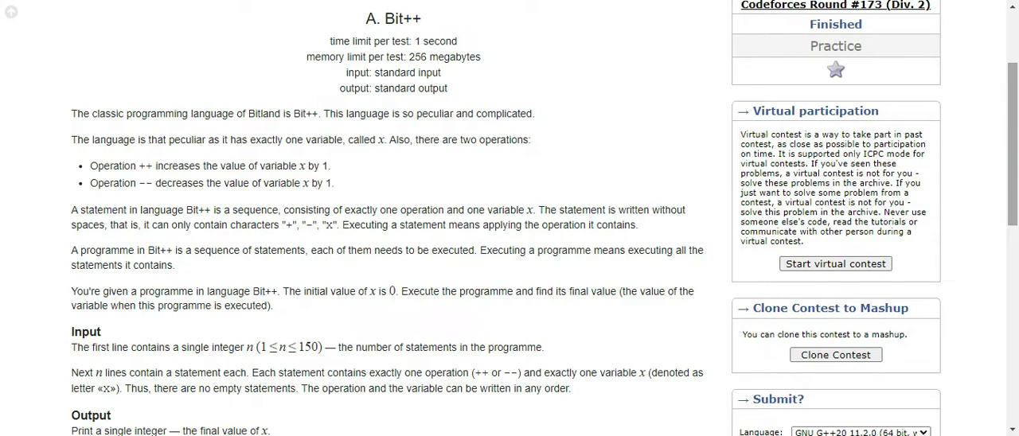
mouse_move(952, 124)
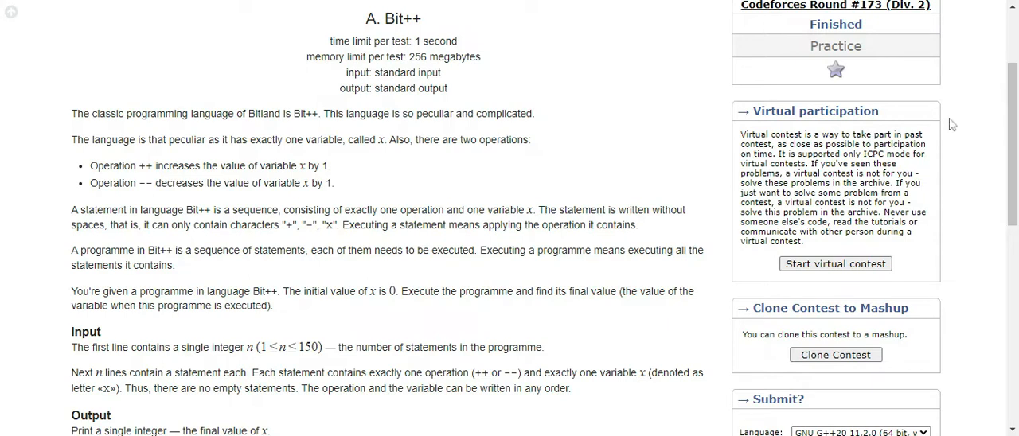
mouse_move(656, 179)
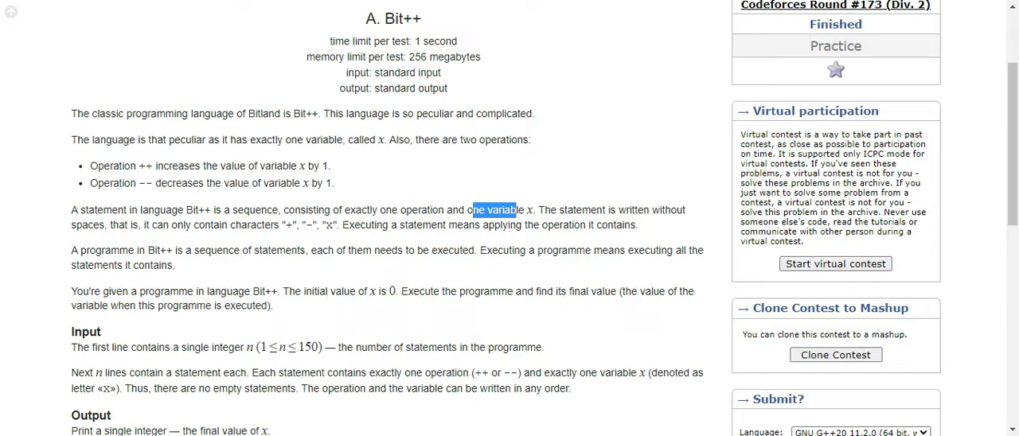
mouse_move(554, 301)
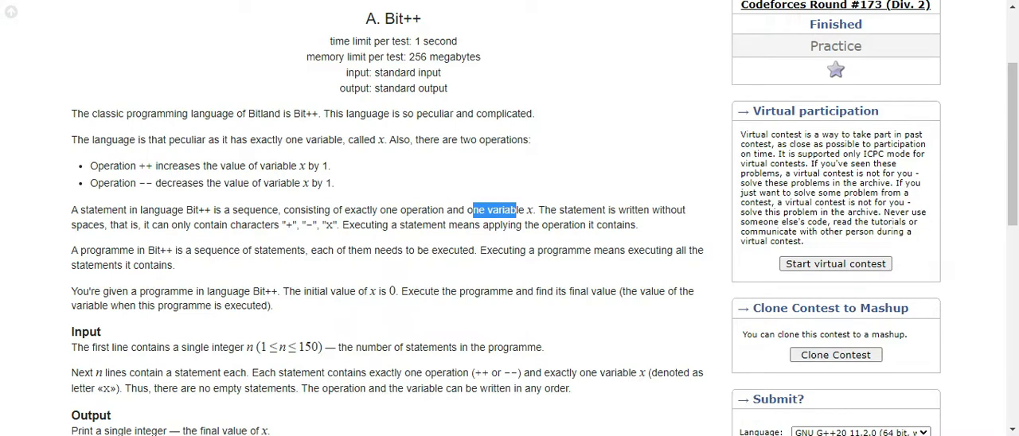
scroll("up", 3)
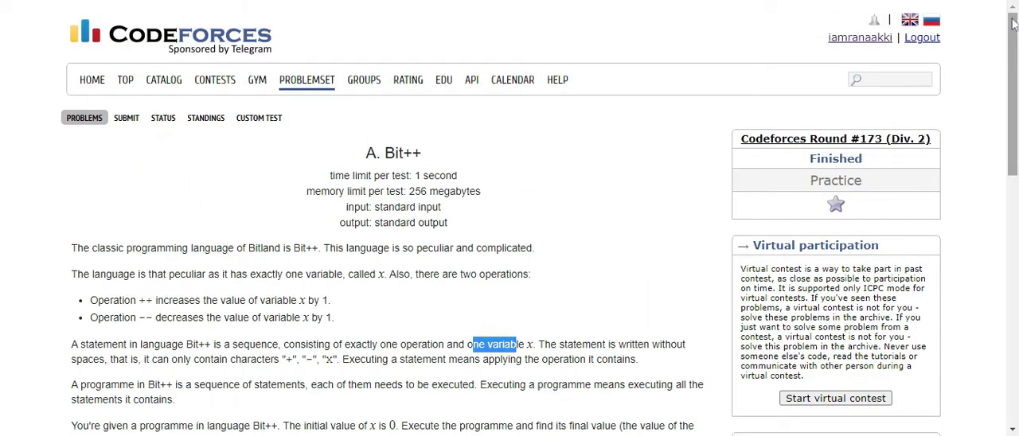
scroll("down", 3)
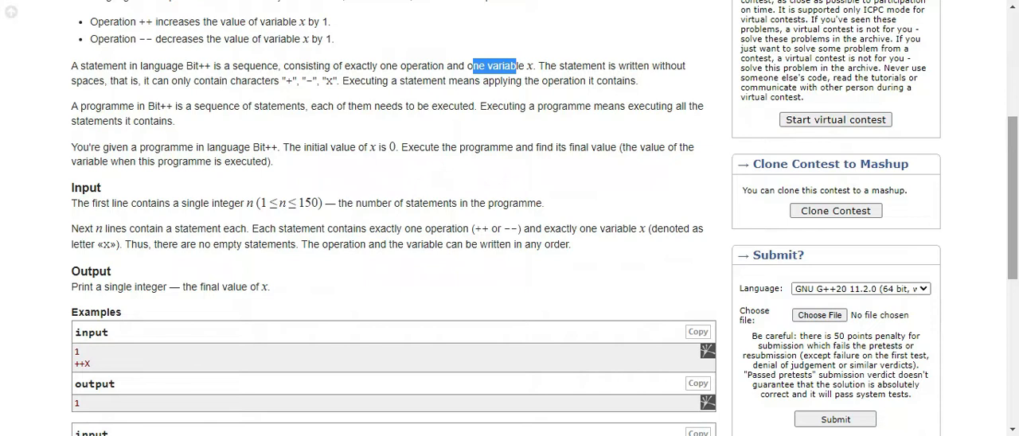
mouse_move(1014, 133)
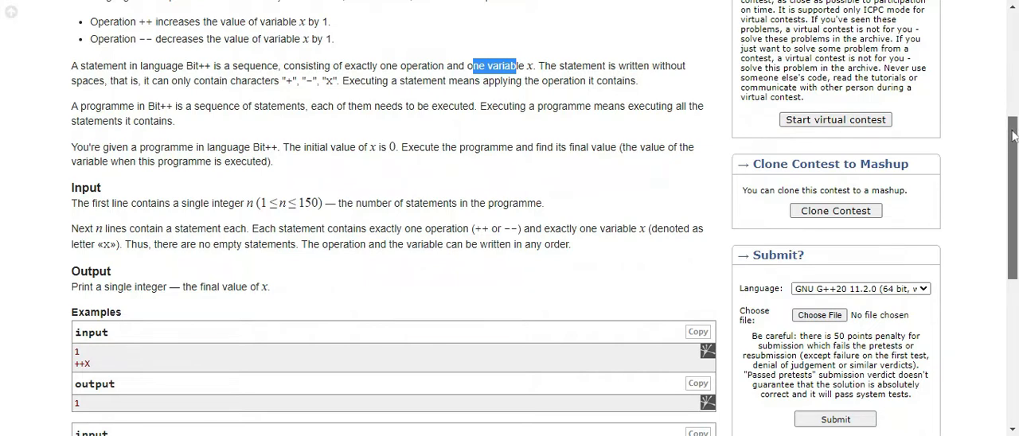
scroll("down", 3)
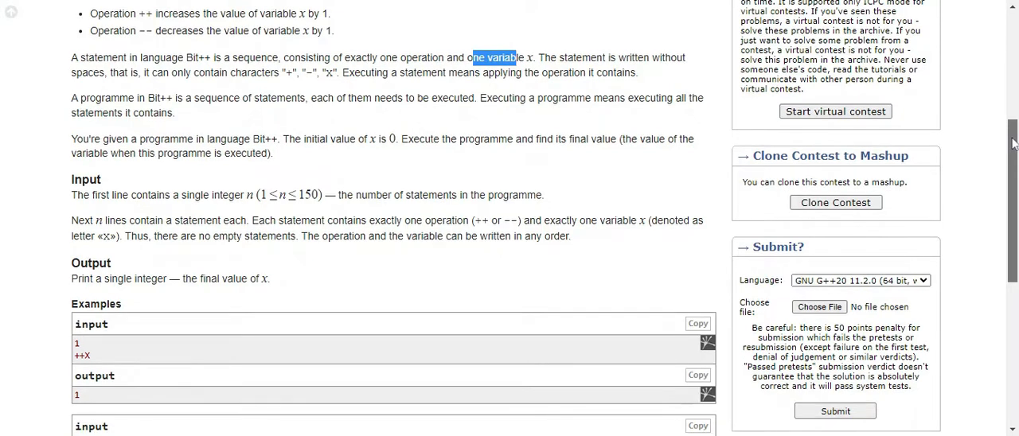
scroll("down", 3)
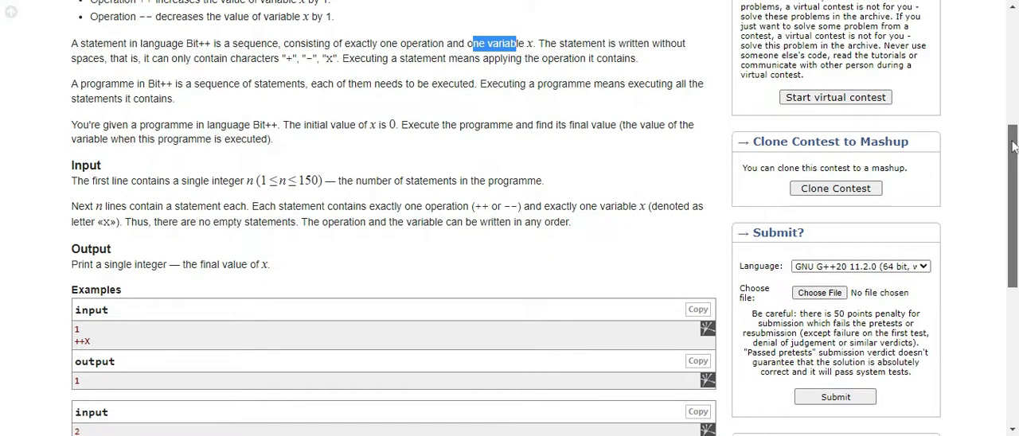
scroll("down", 3)
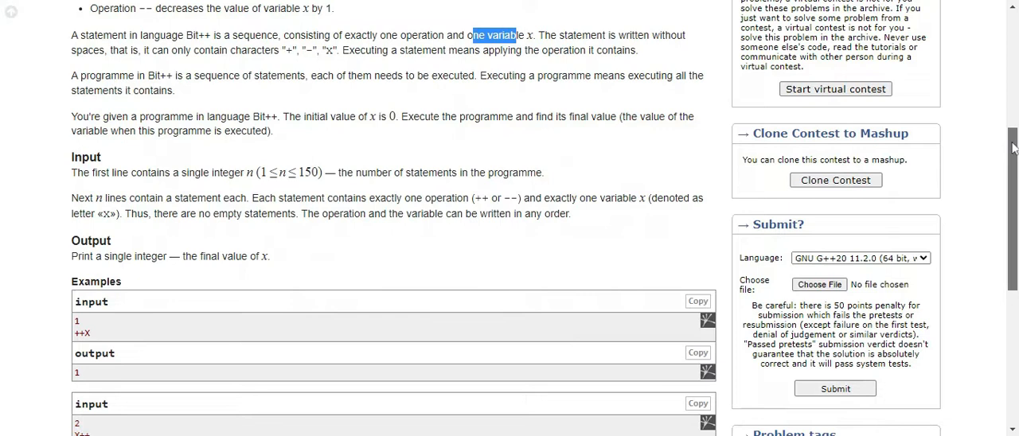
scroll("down", 3)
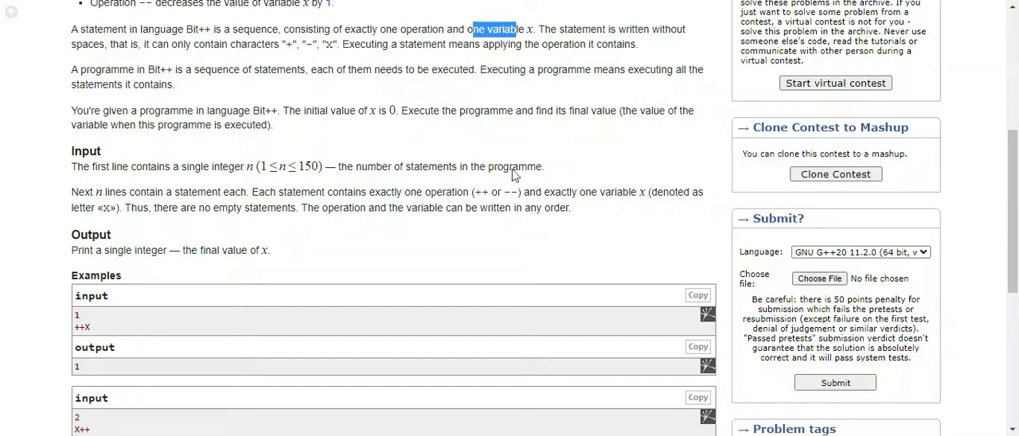
mouse_move(427, 156)
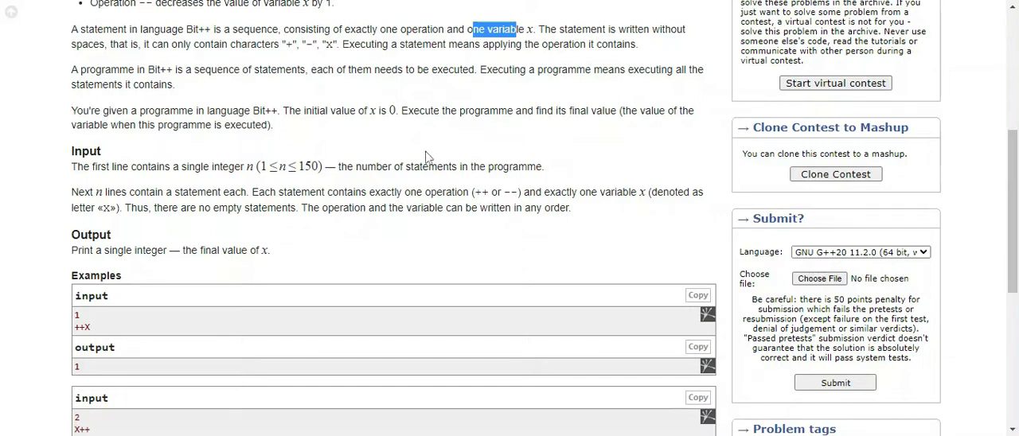
mouse_move(386, 143)
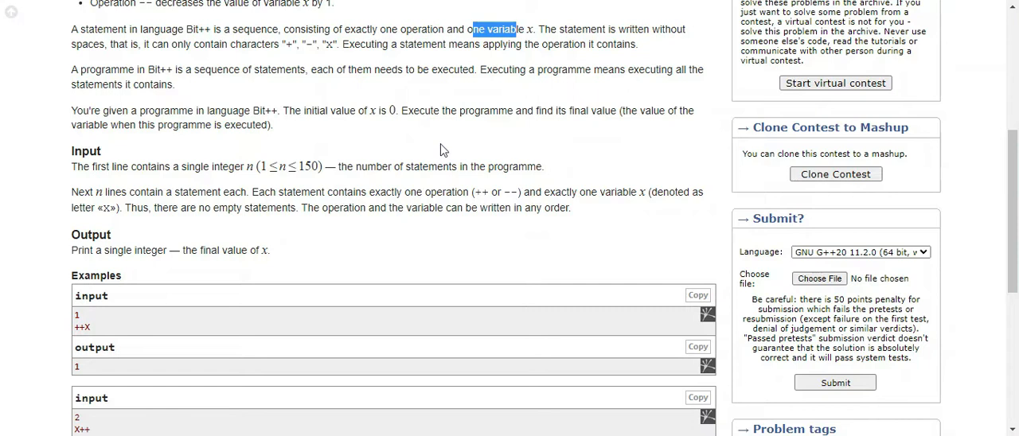
scroll("down", 3)
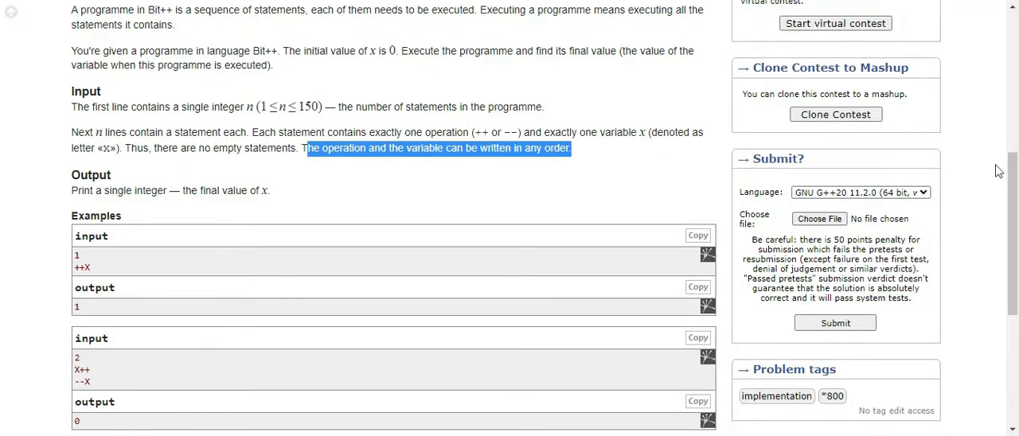
scroll("down", 3)
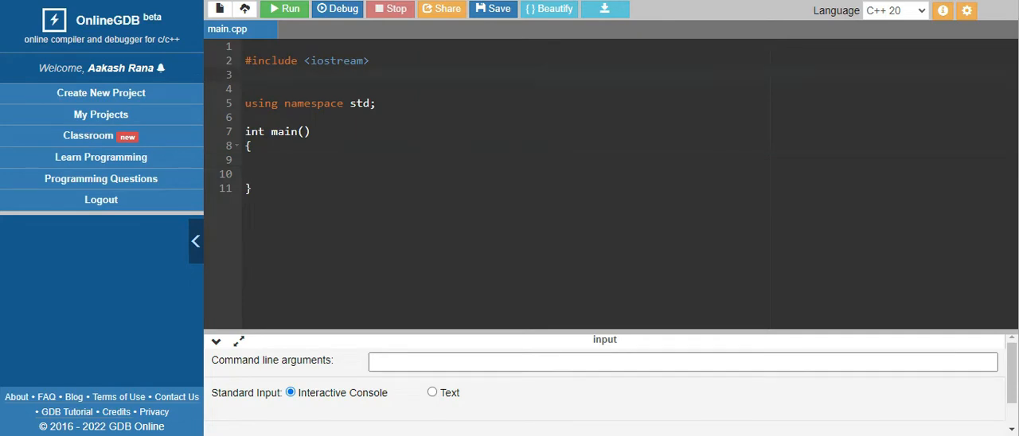
Write the string include, read n, declare int X and a while(n--) loop
type("#include <strin")
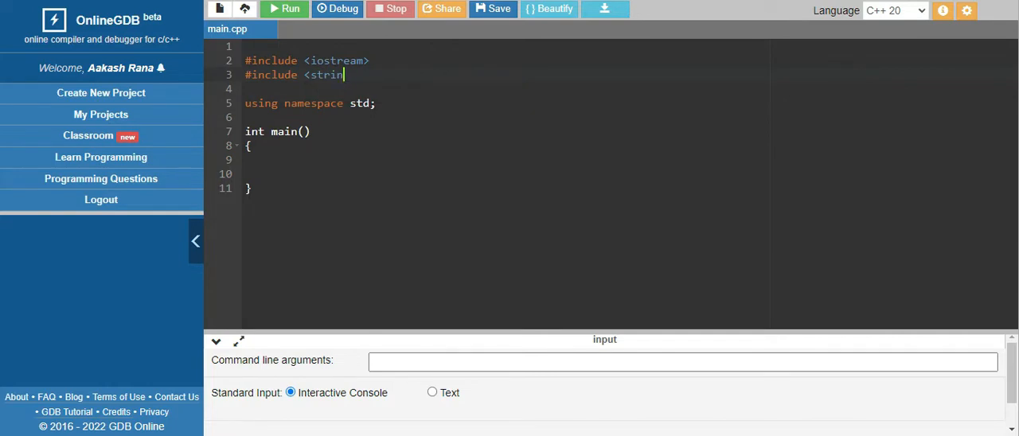
type("g>")
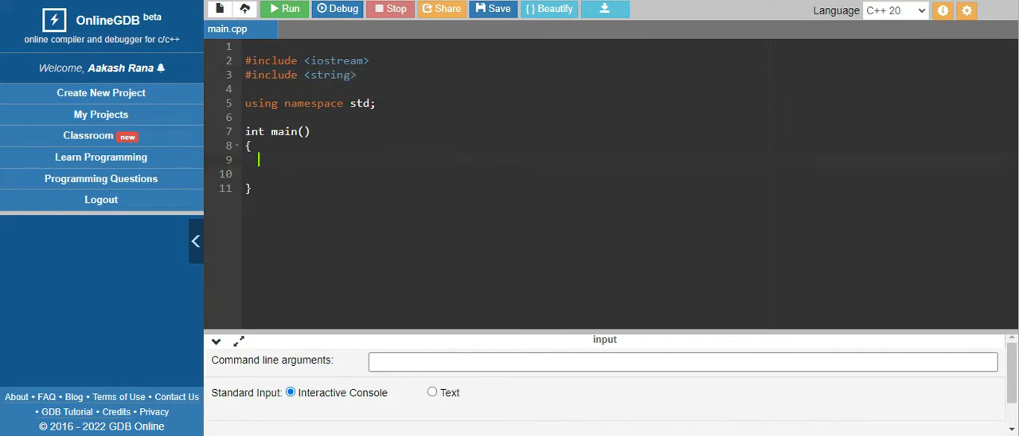
type("int n;")
left_click(505, 173)
type("cin>>n")
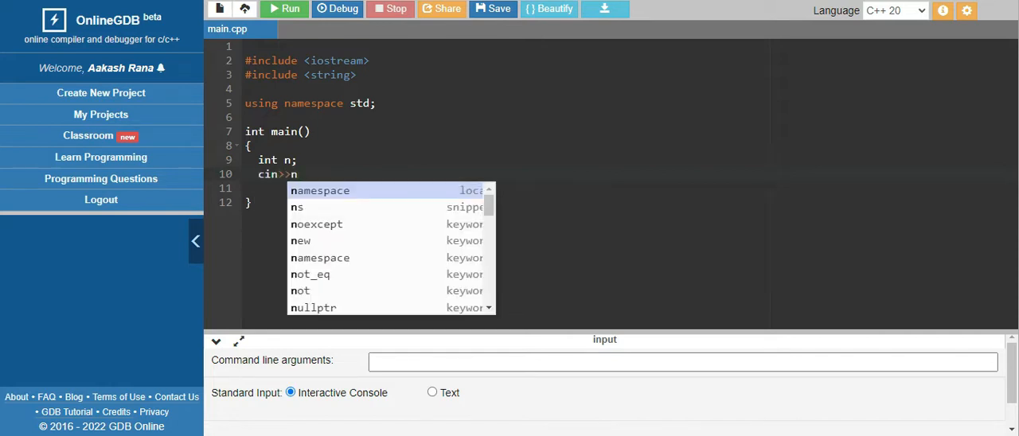
type("while(")
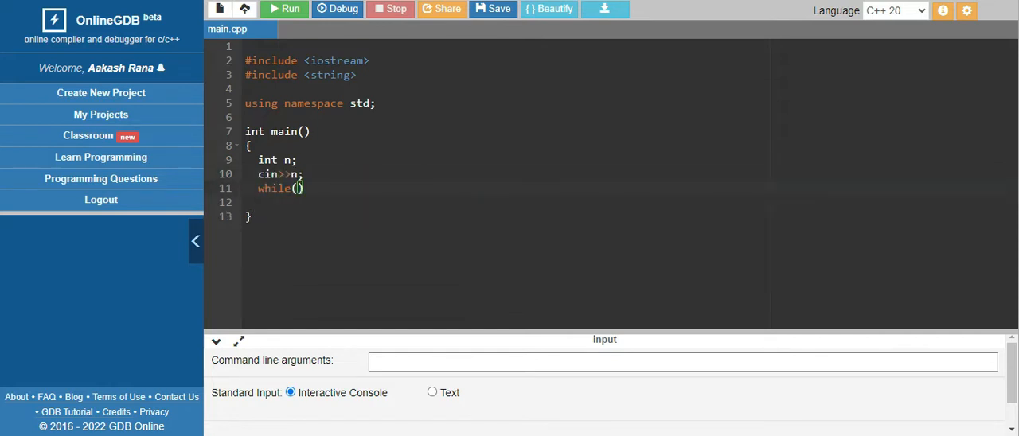
type("n--){")
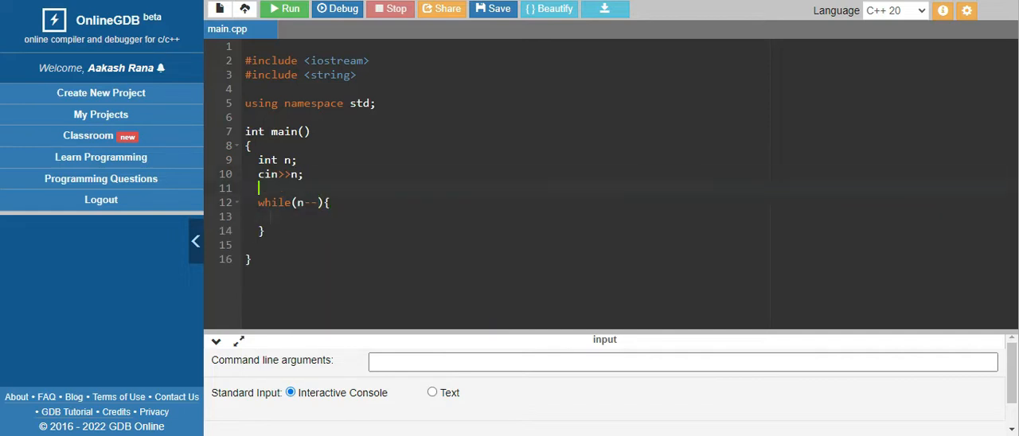
type("int X=0;")
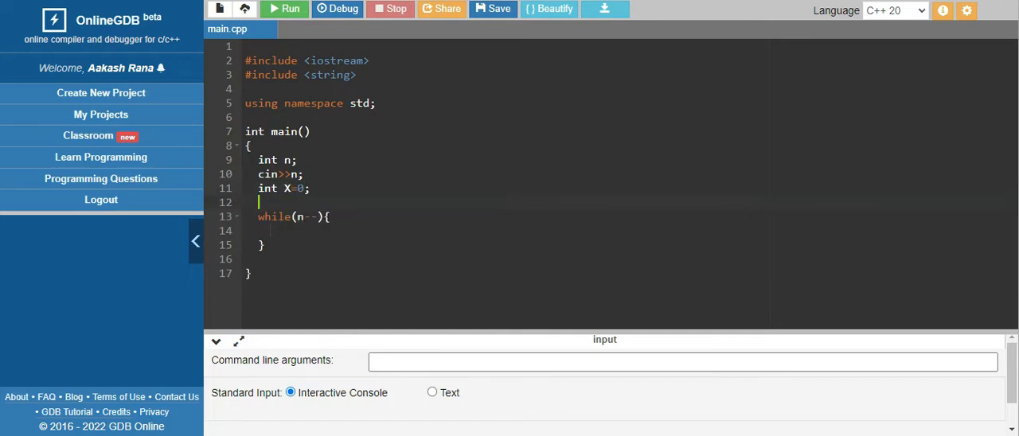
Declare string s and read it with cin>>s inside the loop
type("string s;")
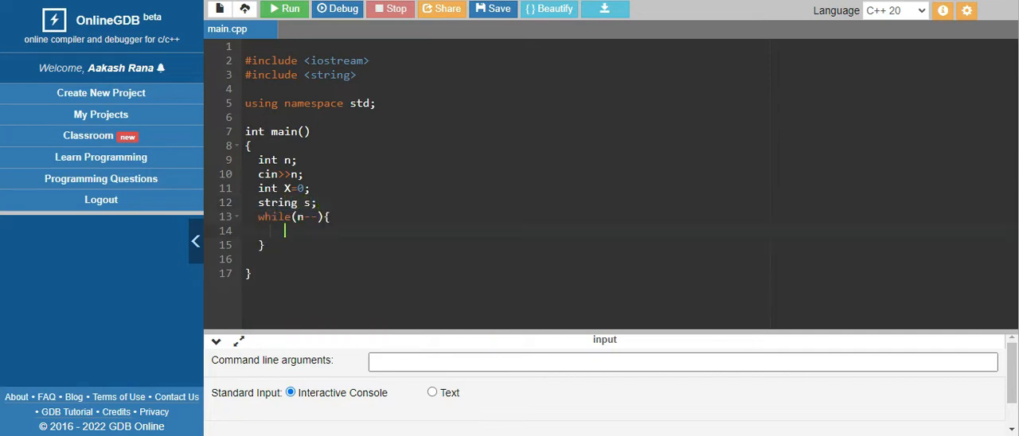
type("cin>>s;")
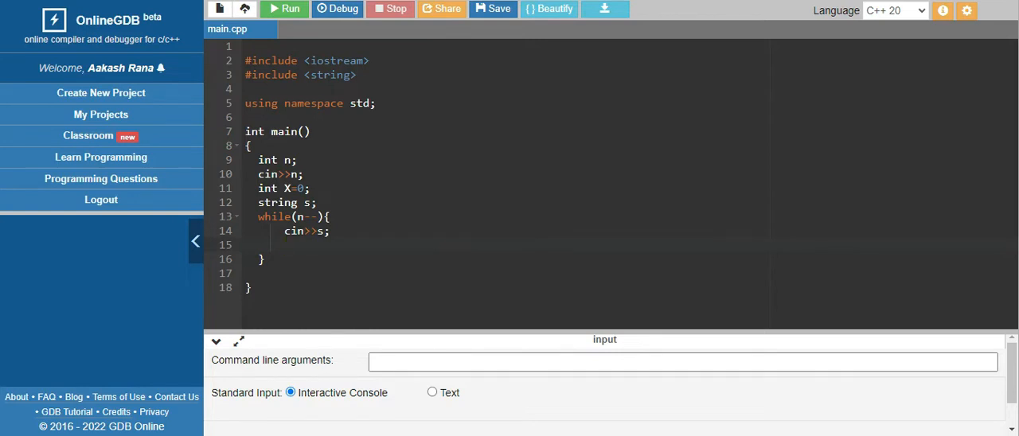
Note the four operations "++X", X++, --X, X-- as a reference line
type("\"++X\"")
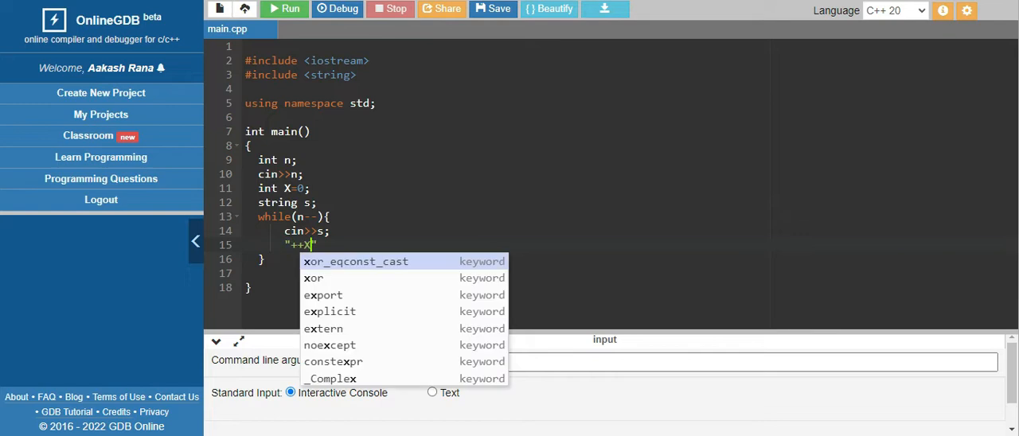
type(", --X , X++")
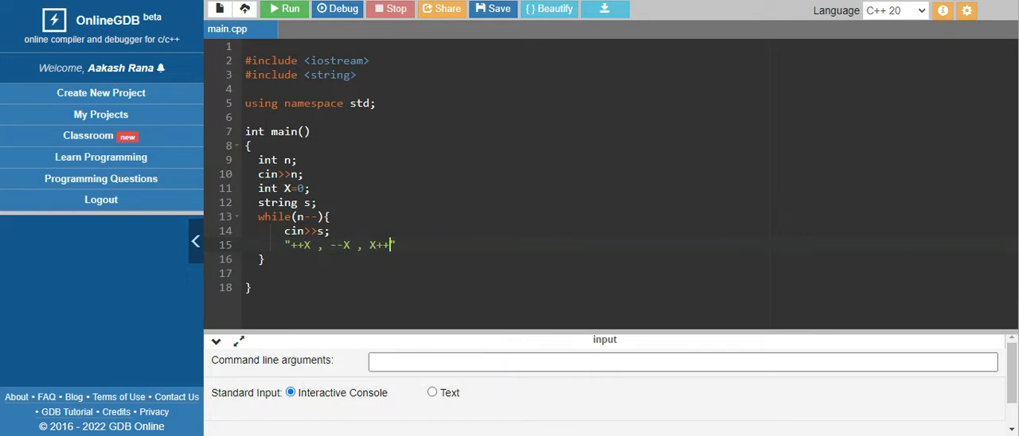
type(", X--\"")
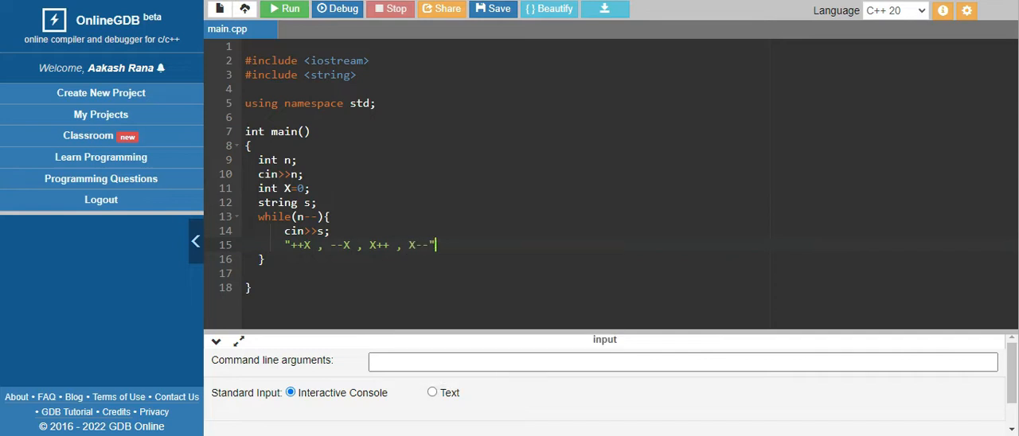
Add if(s=="++X"||s=="X++") X++; else X--; and cout X after the loop
type("if(s==\"\"")
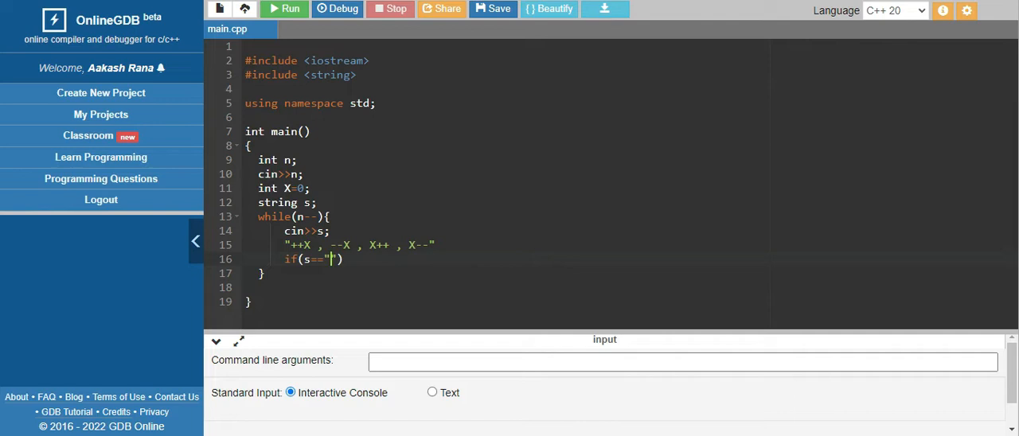
type("++X\"||s==\"X")
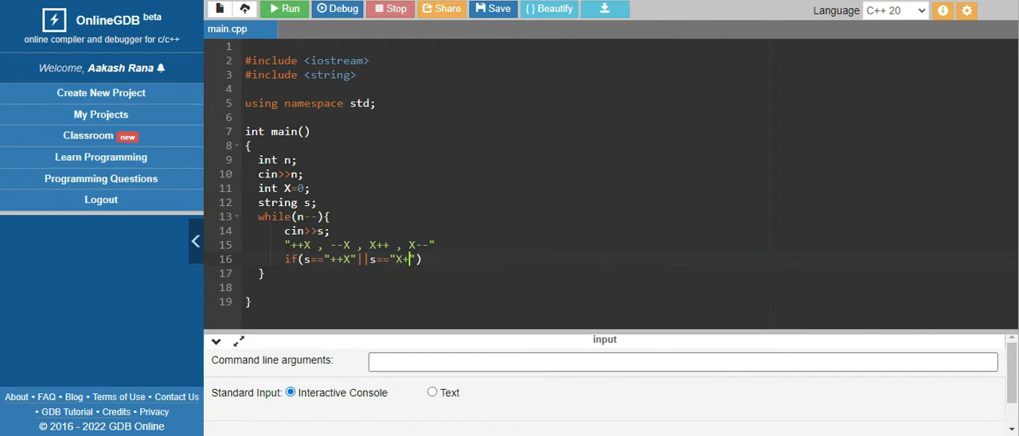
type("+")
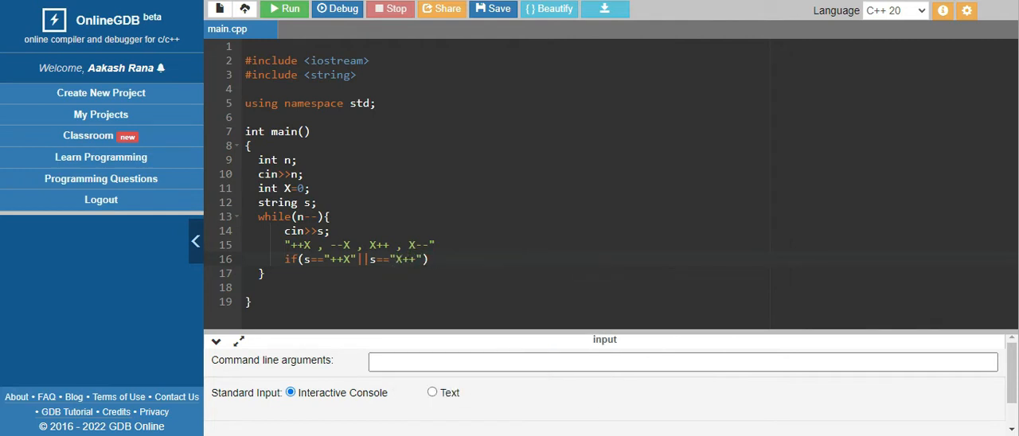
type("X++;")
type("else X-")
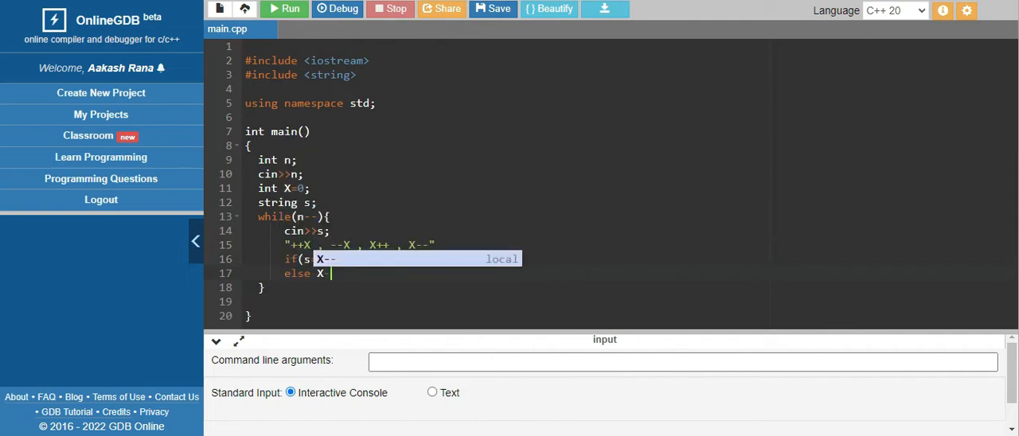
type("cout<<X--;")
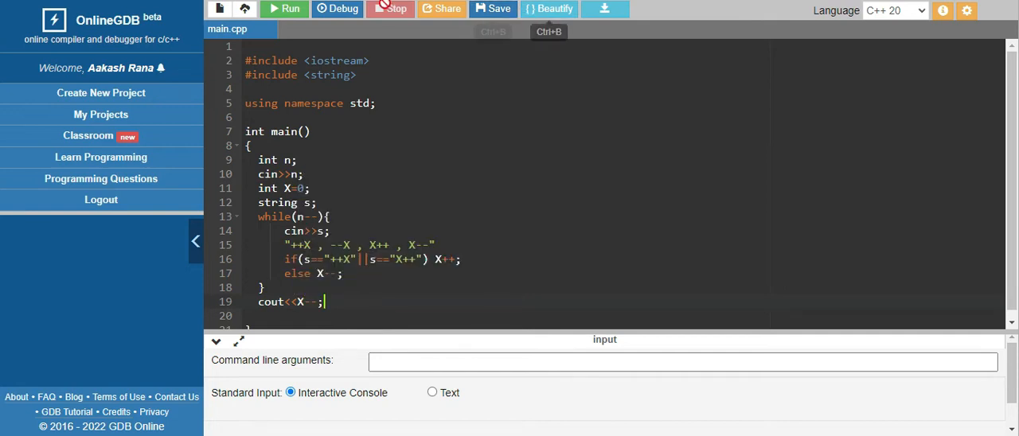
Run the program on sample input 1 and ++X, getting output 1
left_click(283, 10)
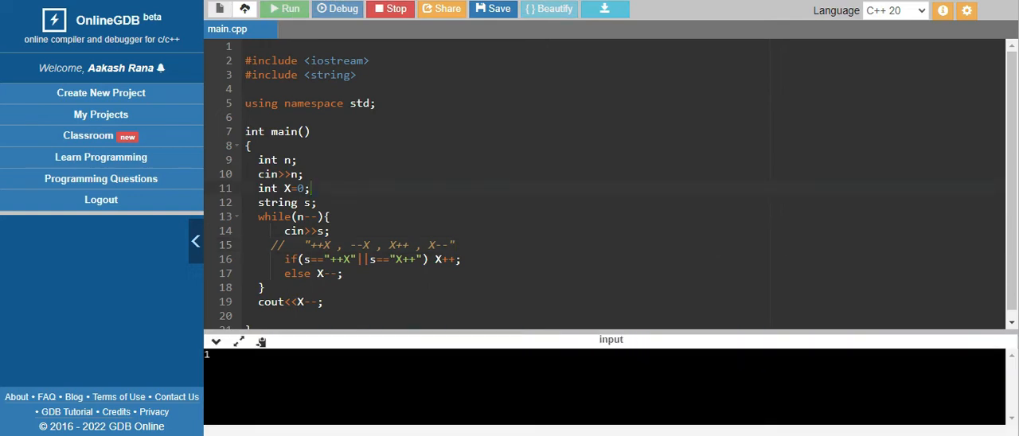
left_click(283, 10)
type("++X")
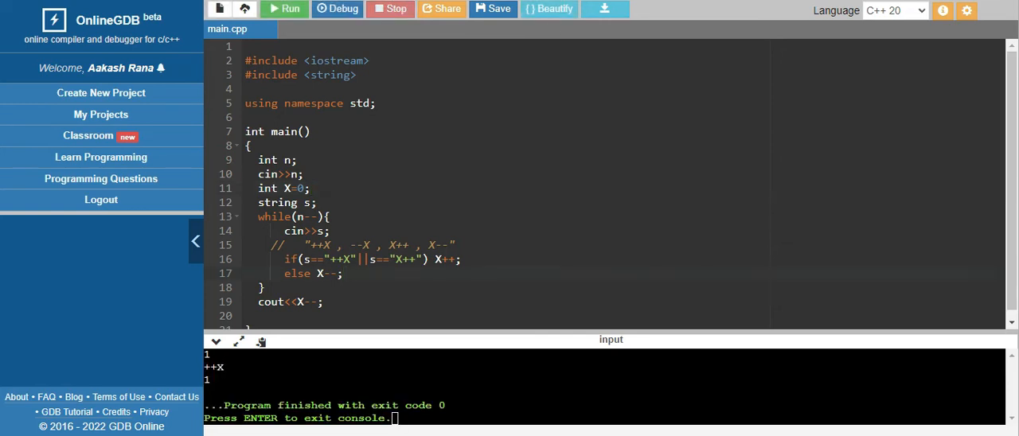
mouse_move(603, 10)
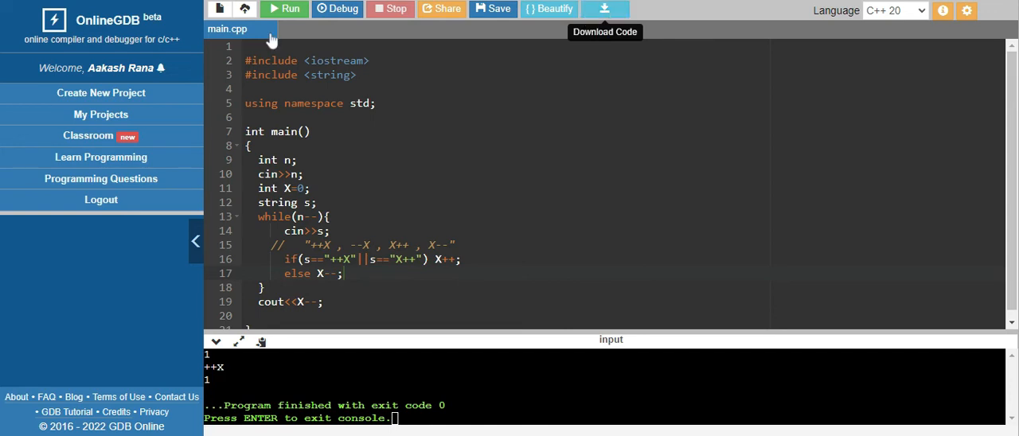
mouse_move(270, 40)
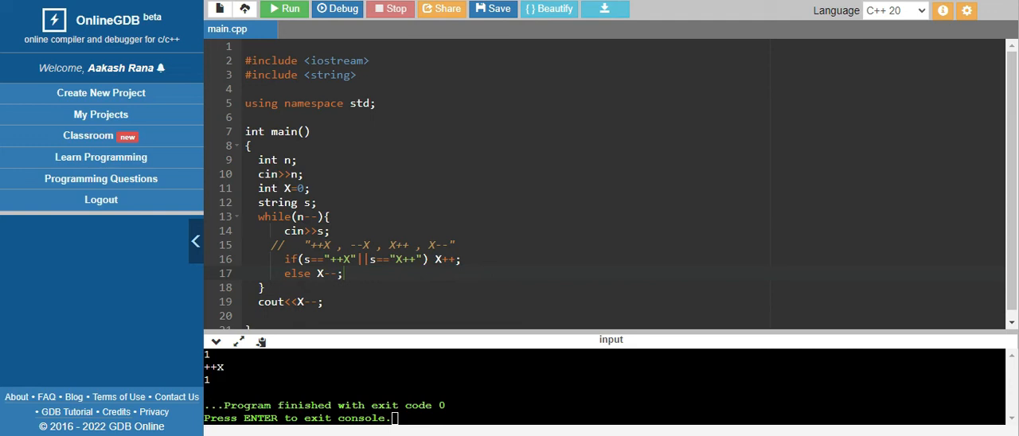
mouse_move(604, 10)
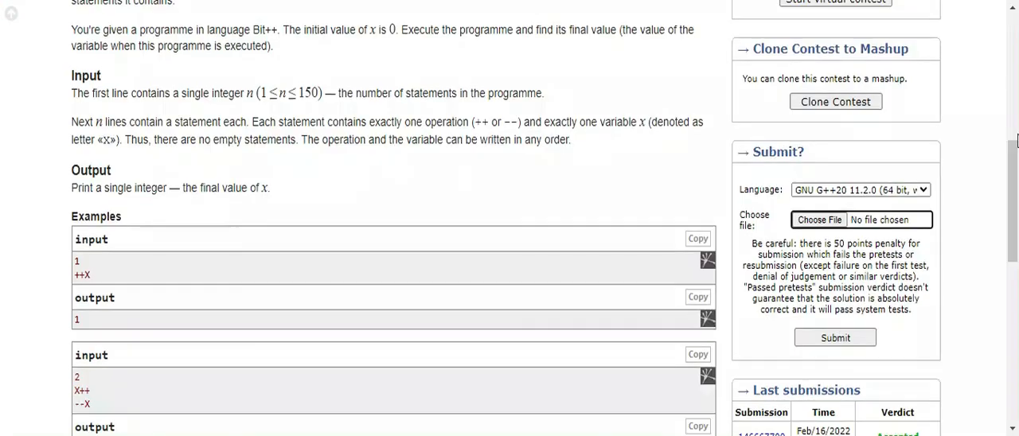
Upload 1.cpp in the Submit box and submit it, receiving Accepted
scroll("down", 3)
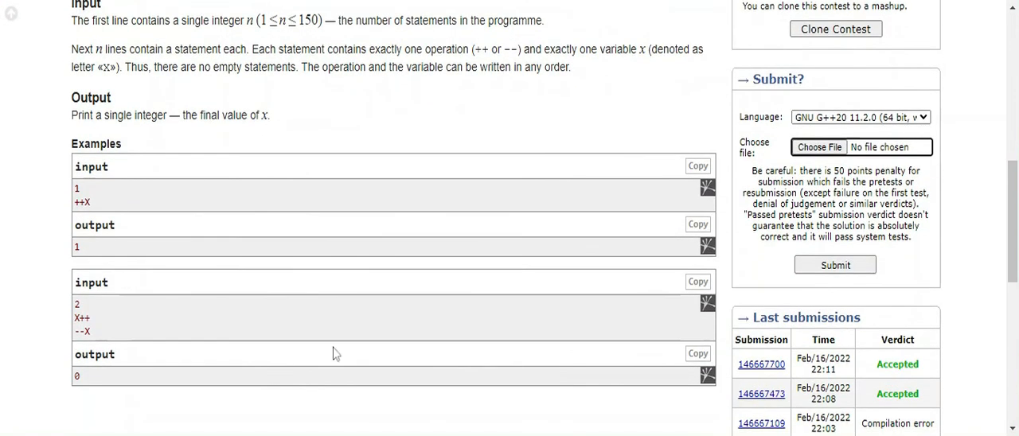
left_click(818, 147)
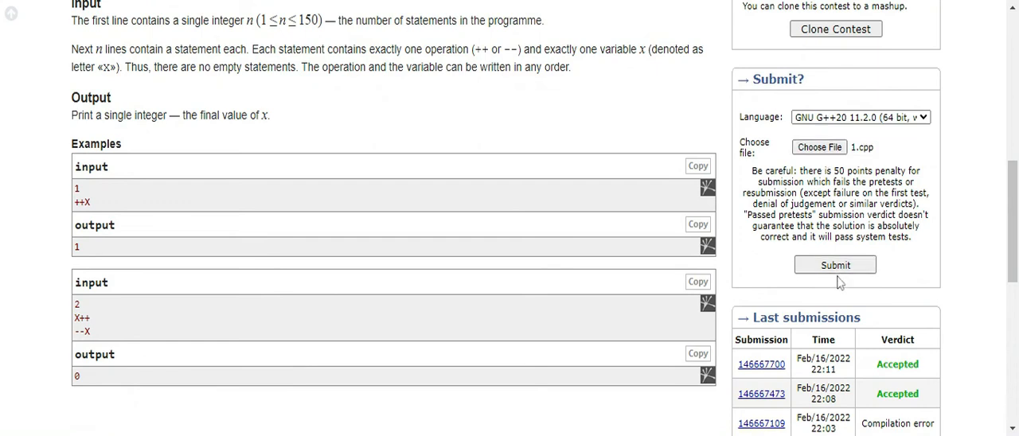
left_click(834, 264)
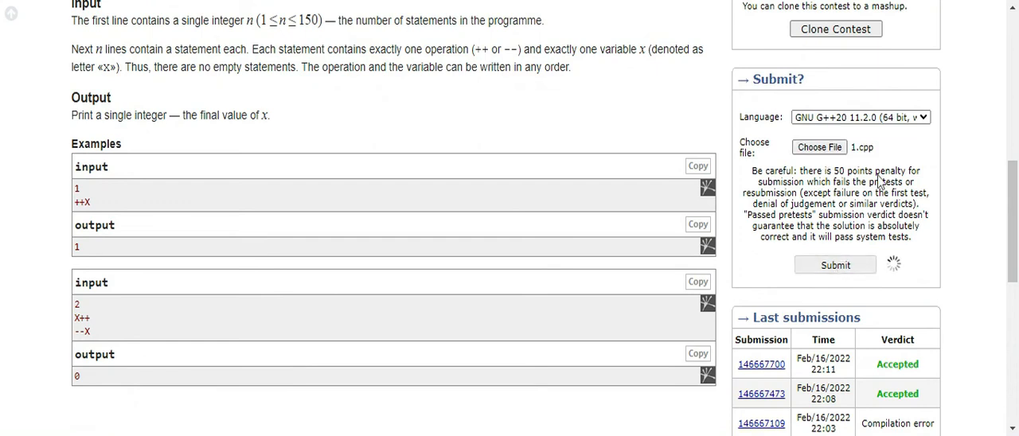
left_click(834, 264)
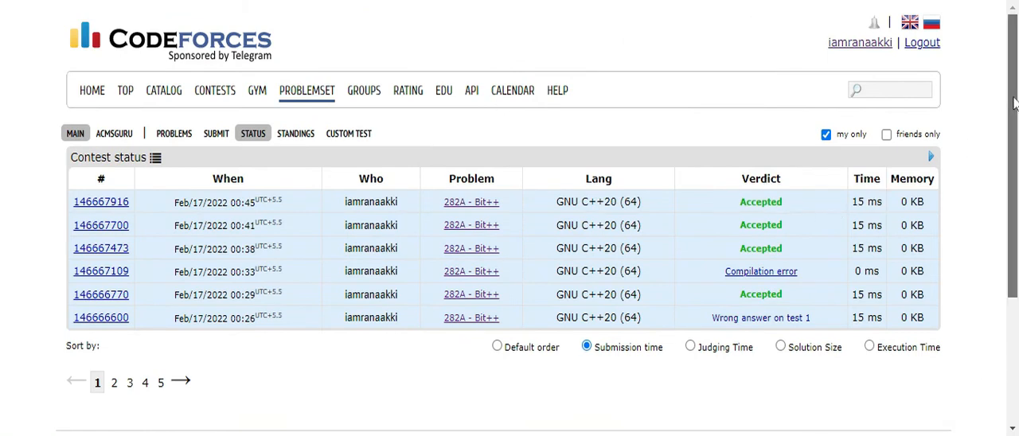
scroll("down", 3)
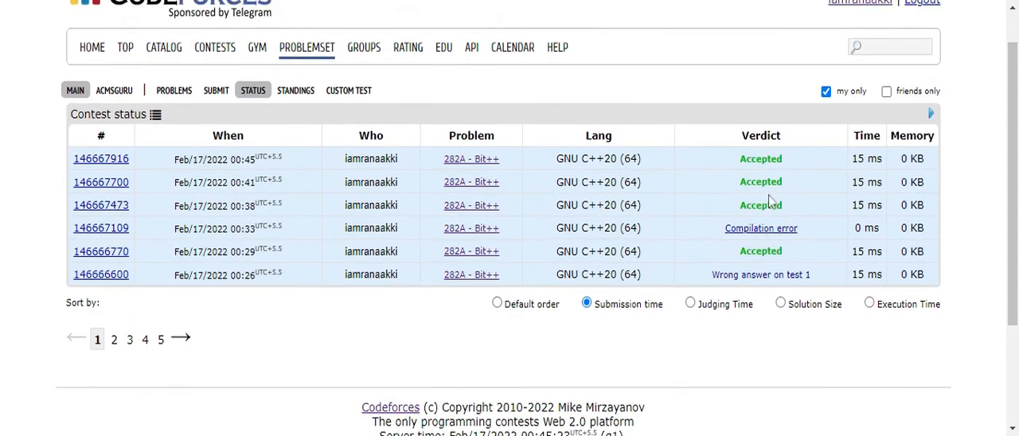
scroll("up", 3)
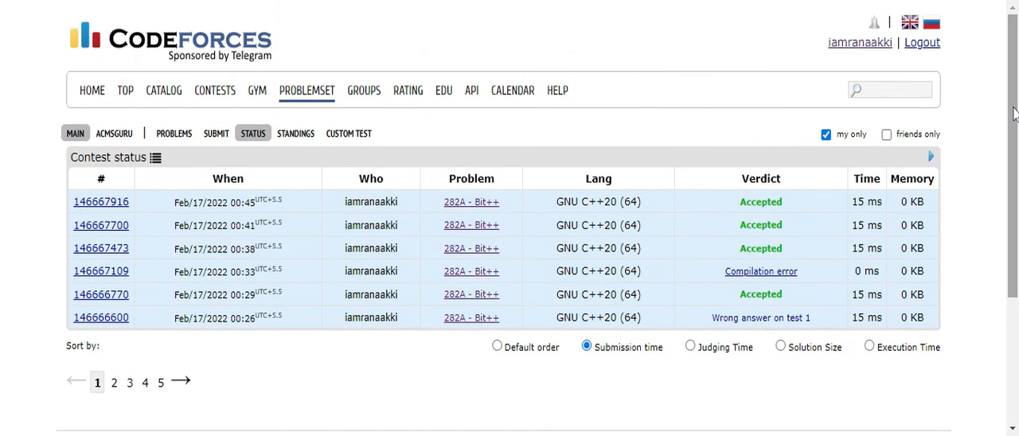